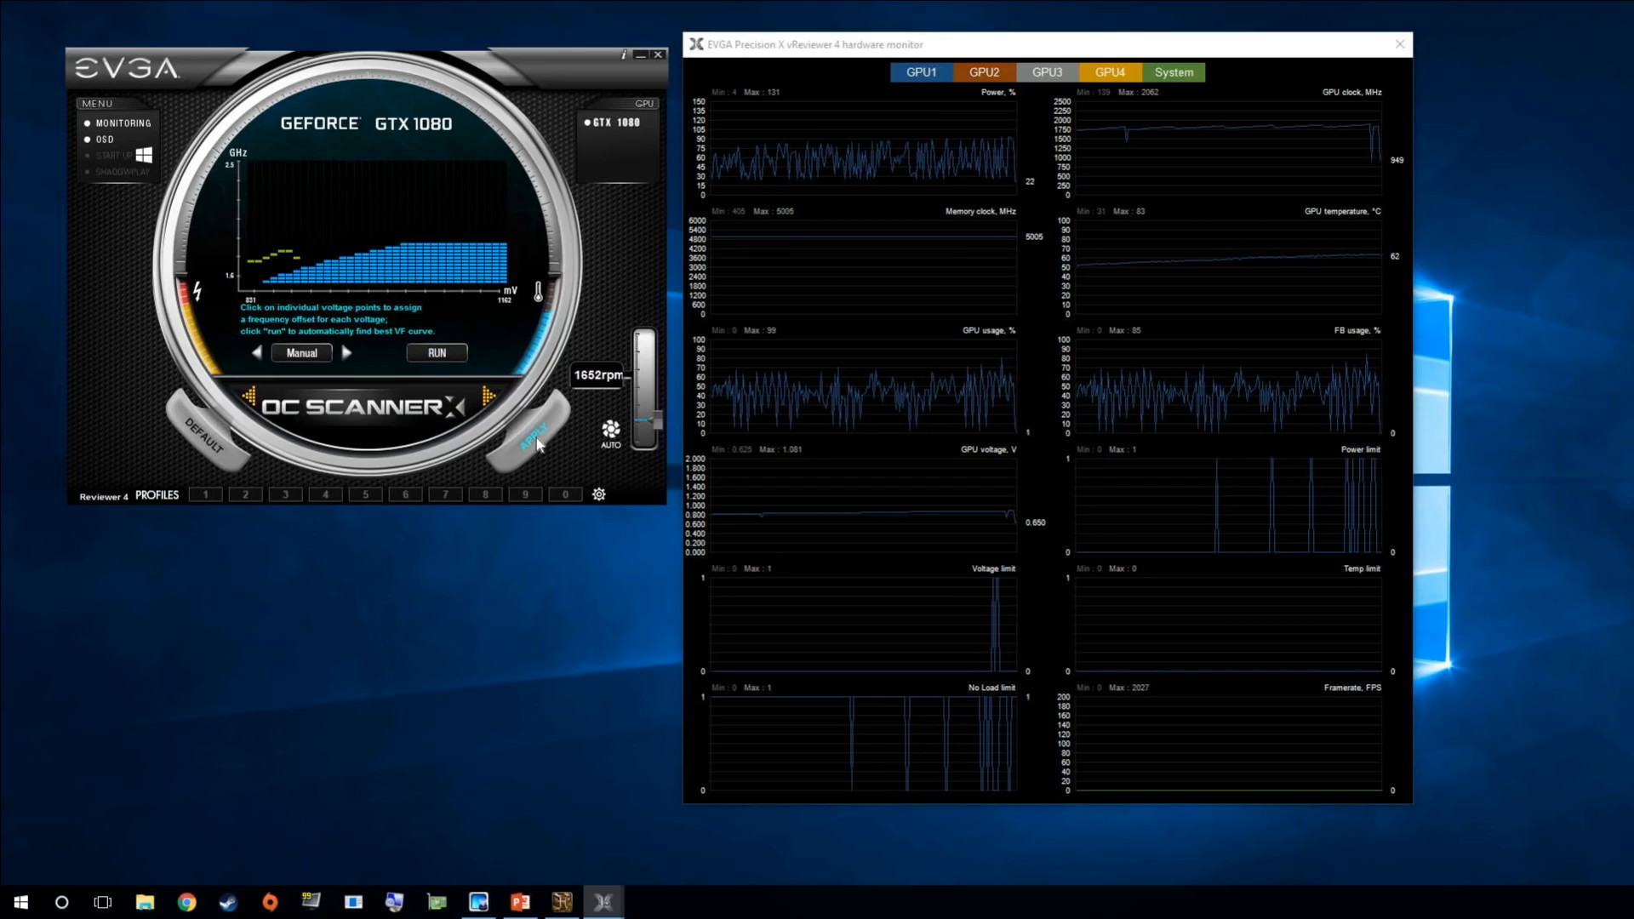
mouse_move(455, 274)
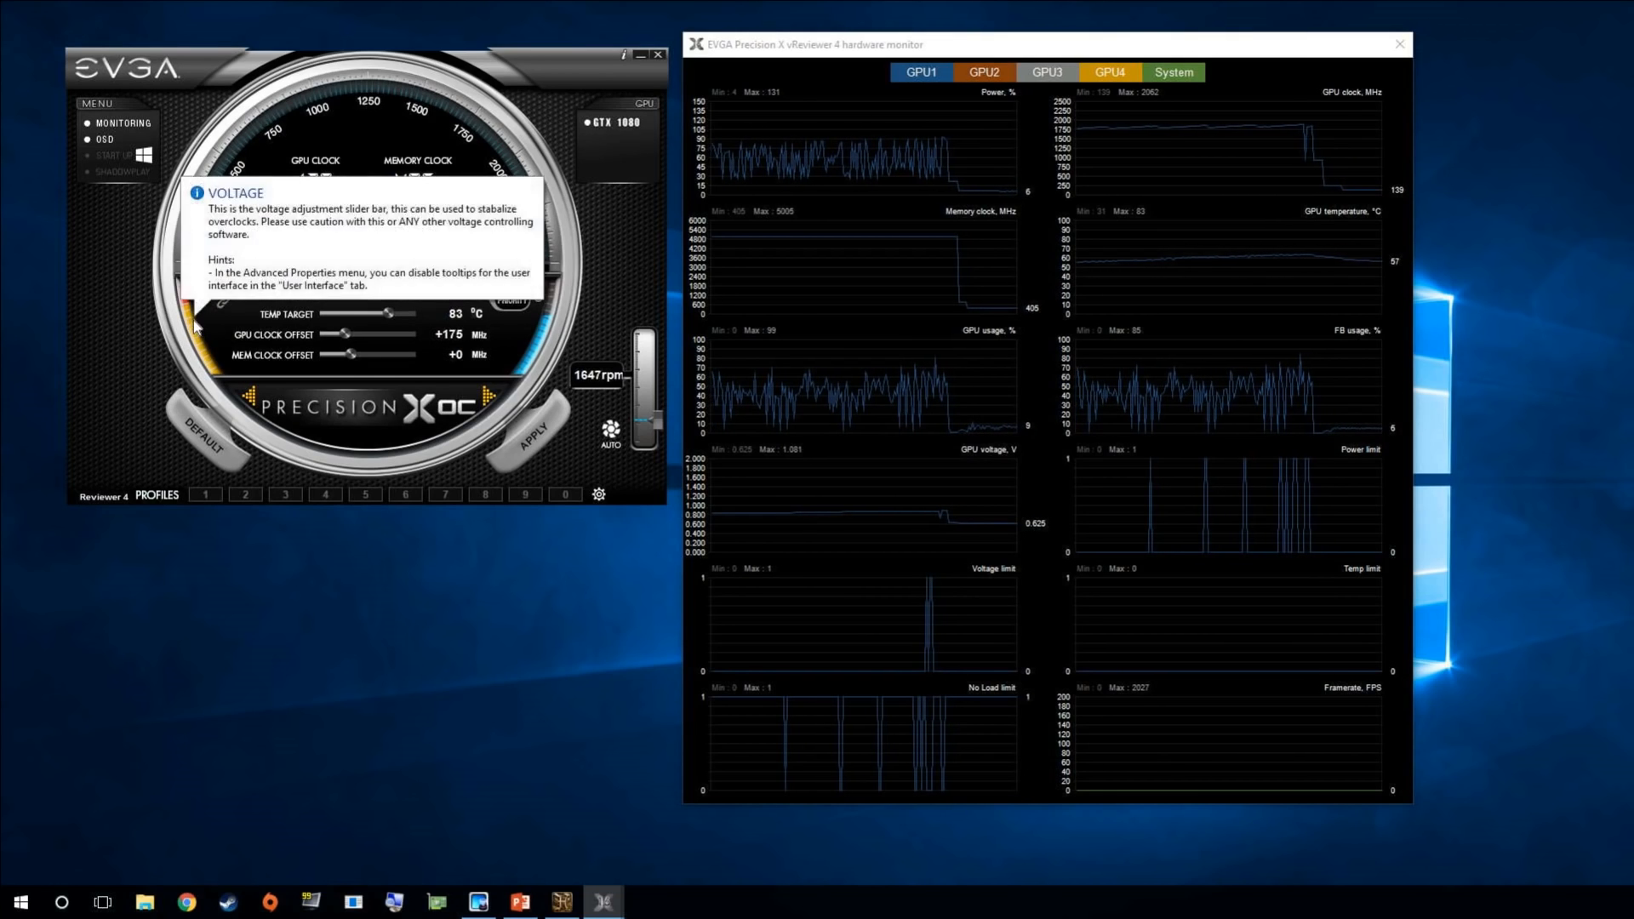
mouse_move(281, 291)
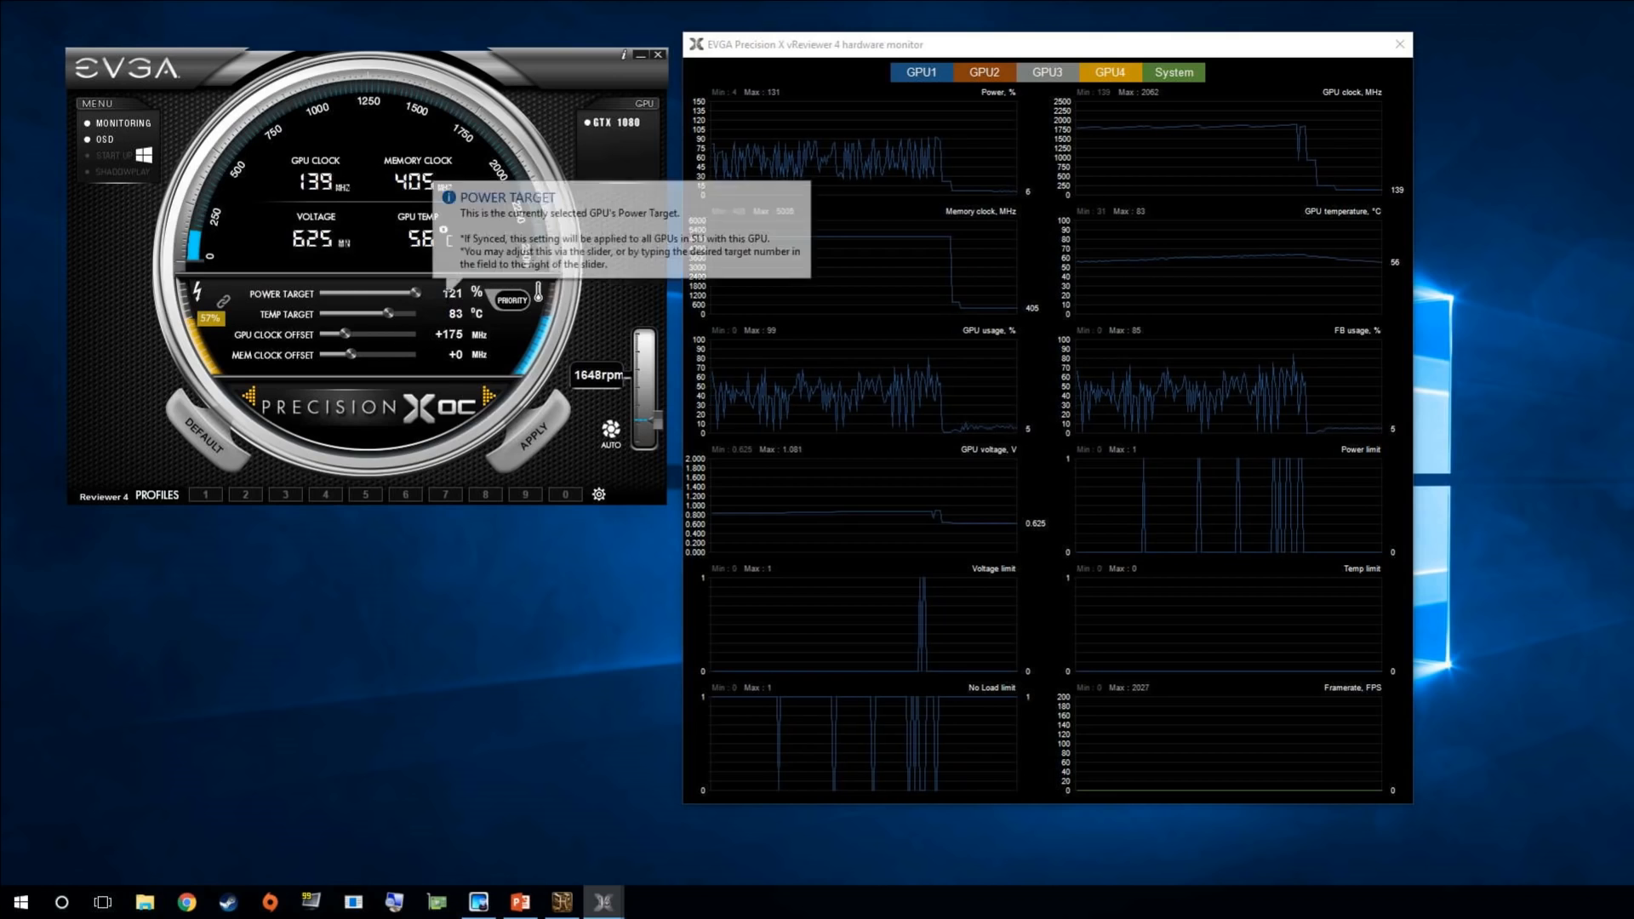